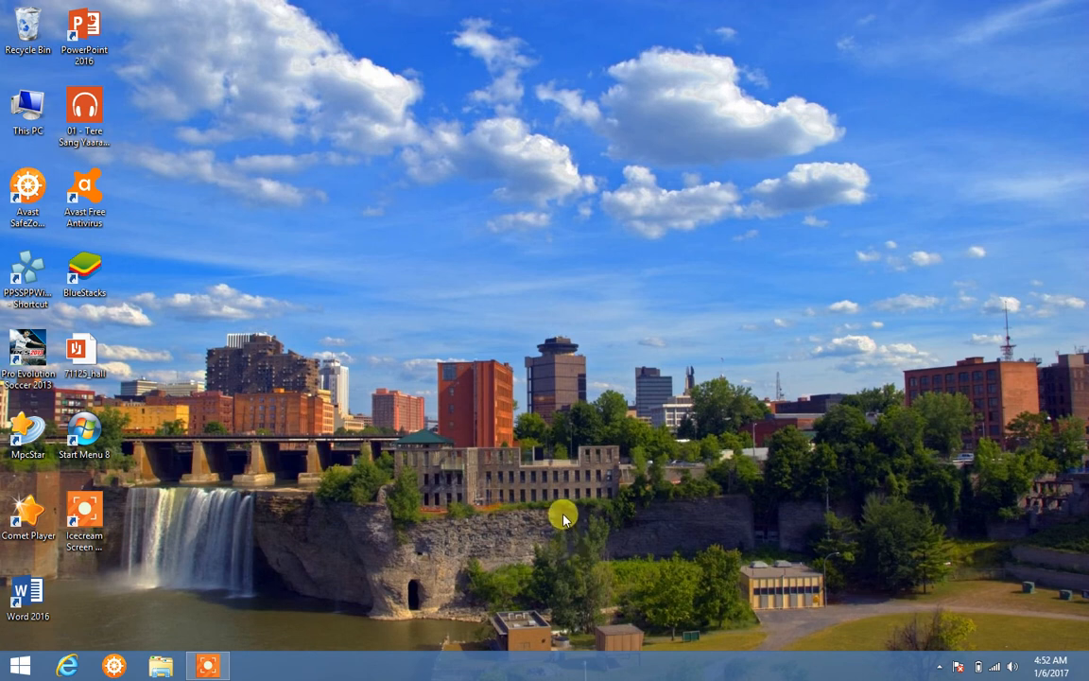
{"action": "mouse_move", "coordinate": [603, 475]}
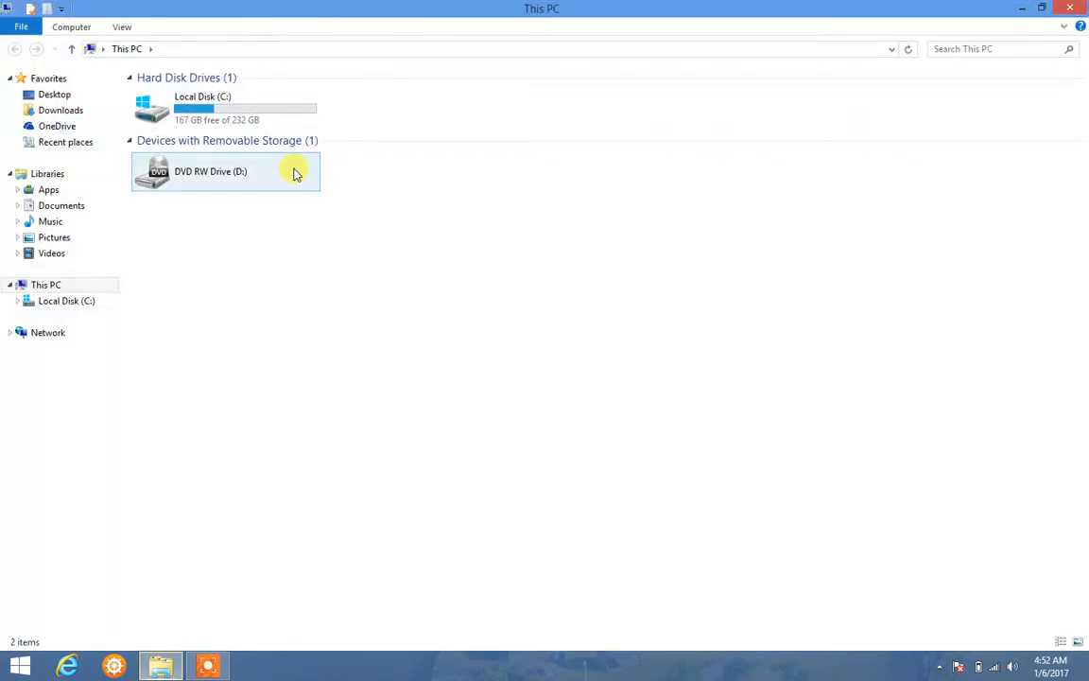
Close This PC, launch Avast SafeZone Browser and load Google from its Shortcuts page.
{"action": "left_click", "coordinate": [244, 121]}
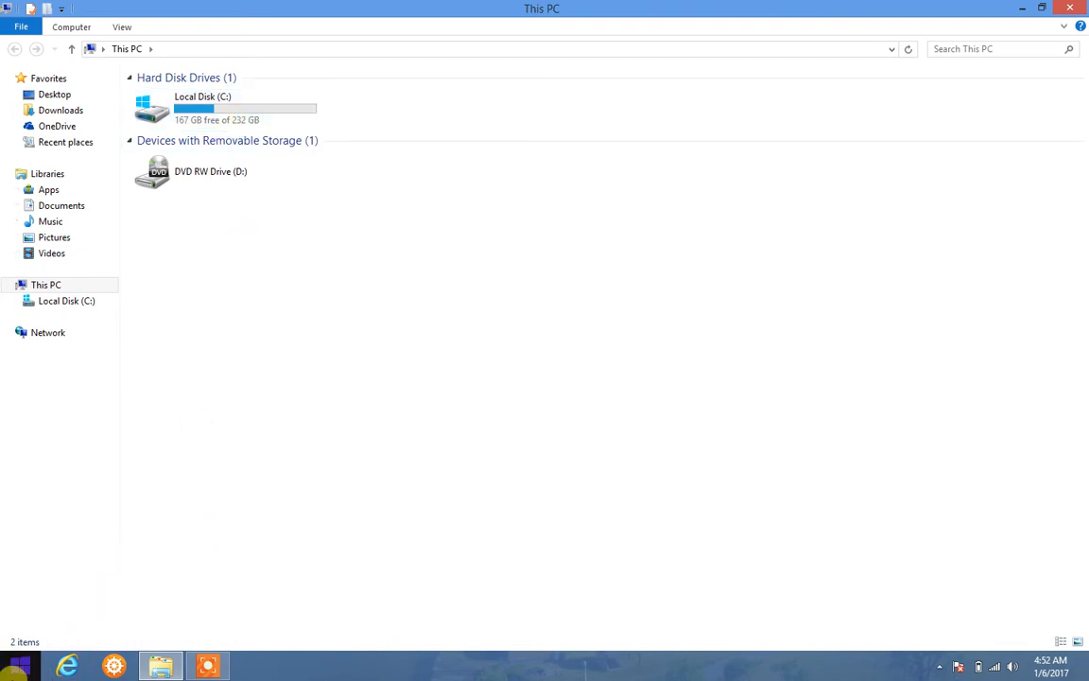
{"action": "left_click", "coordinate": [158, 666]}
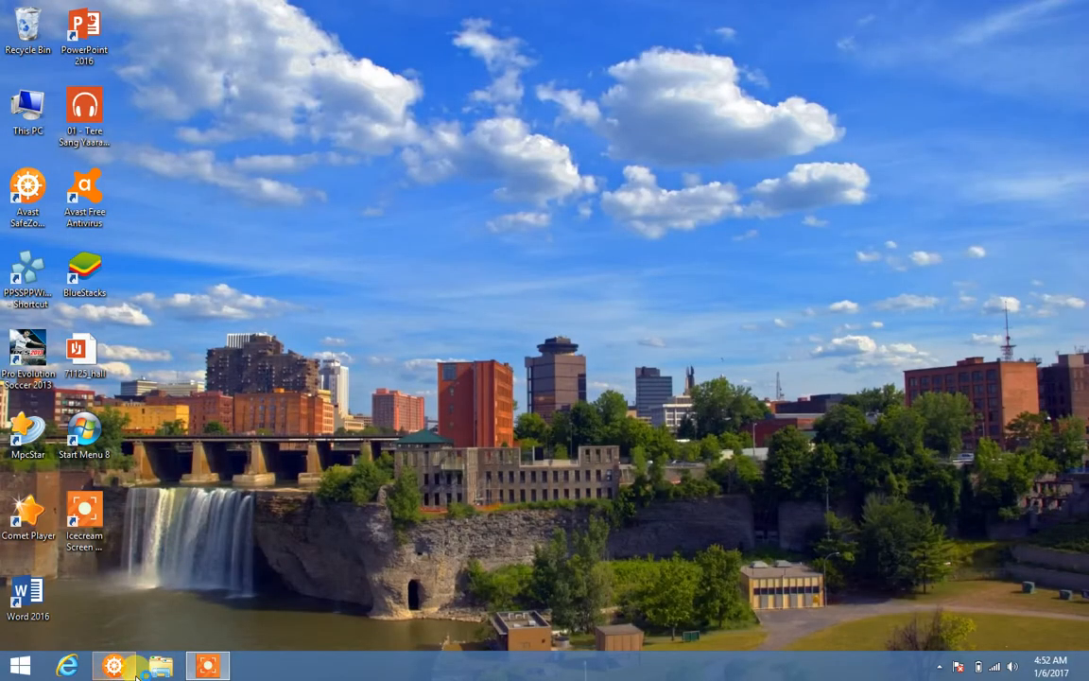
{"action": "left_click", "coordinate": [114, 666]}
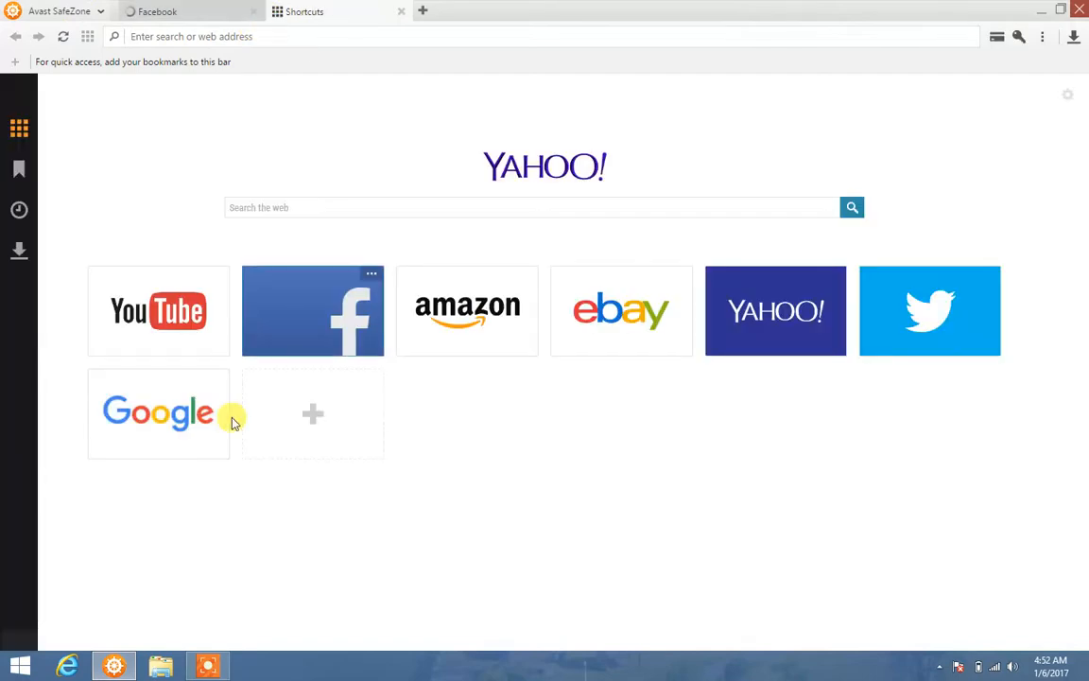
{"action": "left_click", "coordinate": [159, 412]}
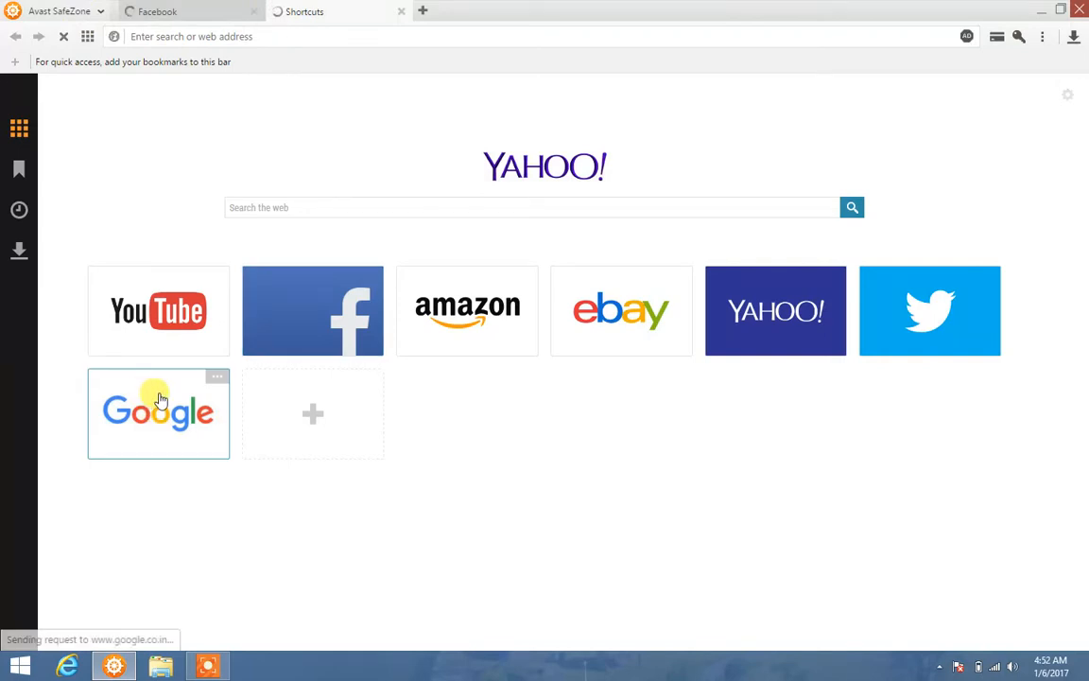
{"action": "left_click", "coordinate": [159, 412]}
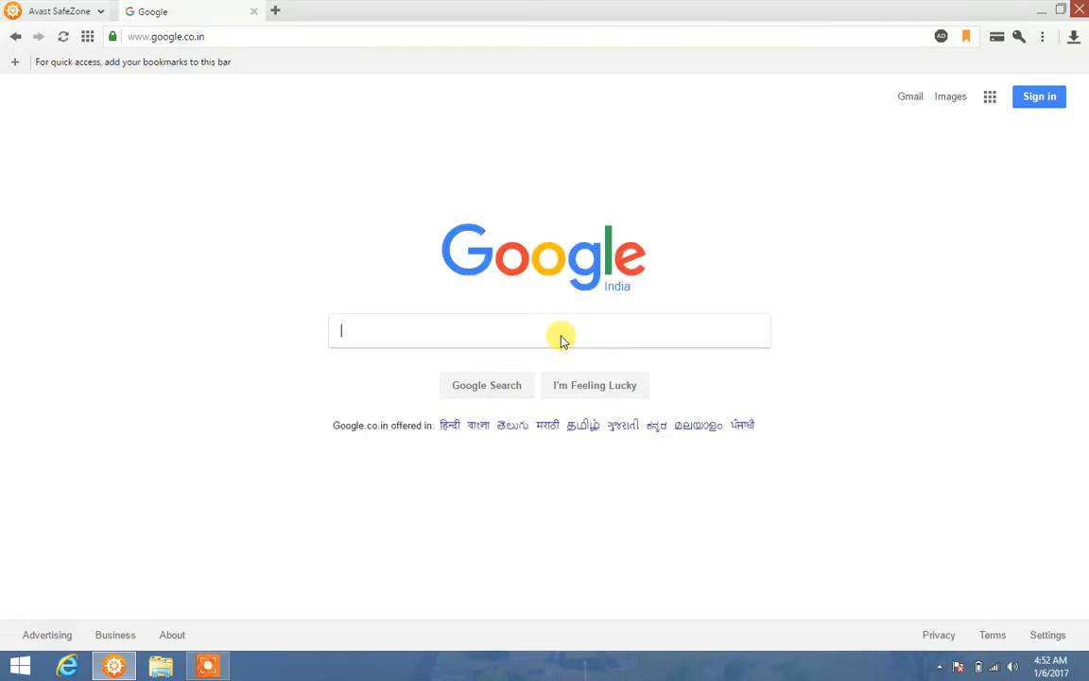
Start a query 'sm 8 for w' in the Google box, then clear it to retype.
{"action": "type", "text": "sm 8"}
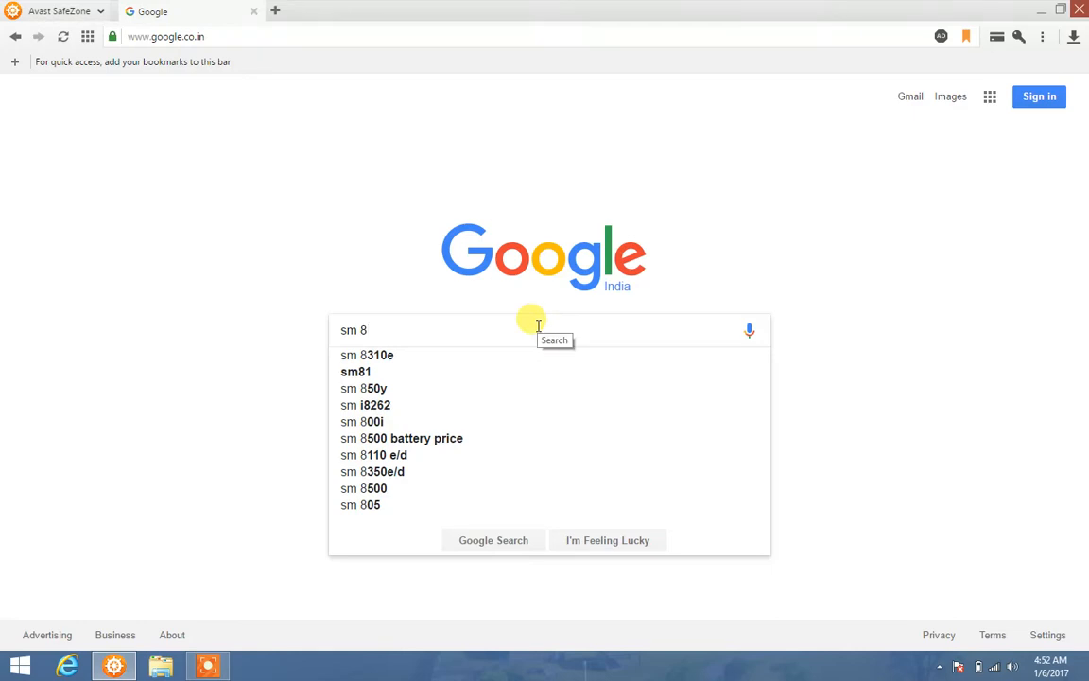
{"action": "type", "text": "for windows"}
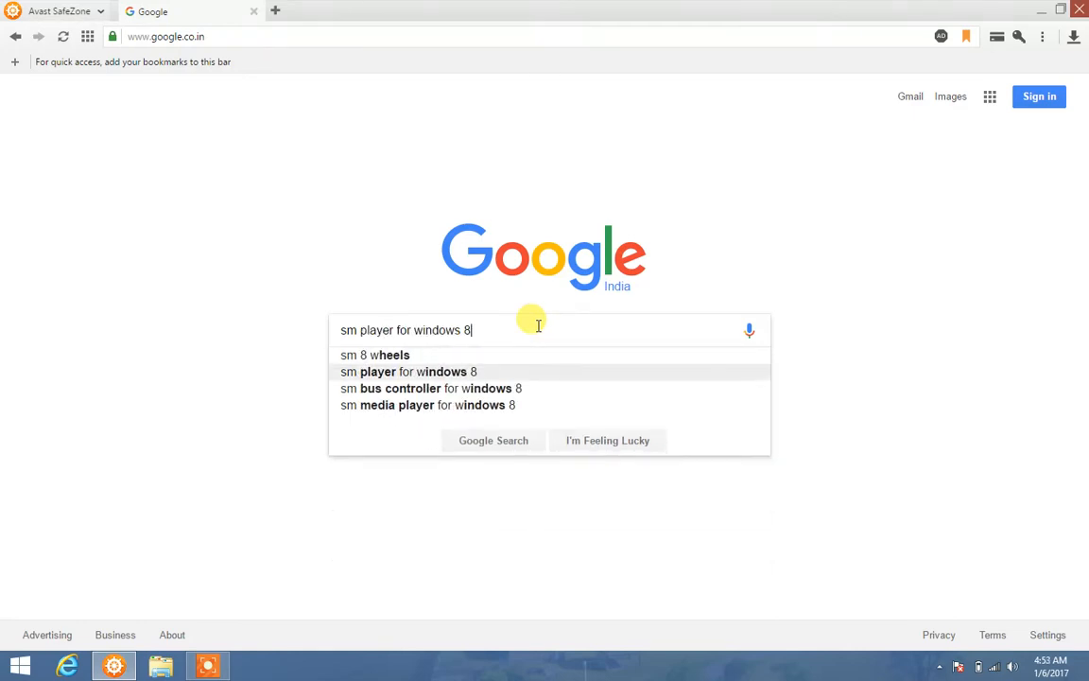
{"action": "left_click", "coordinate": [428, 405]}
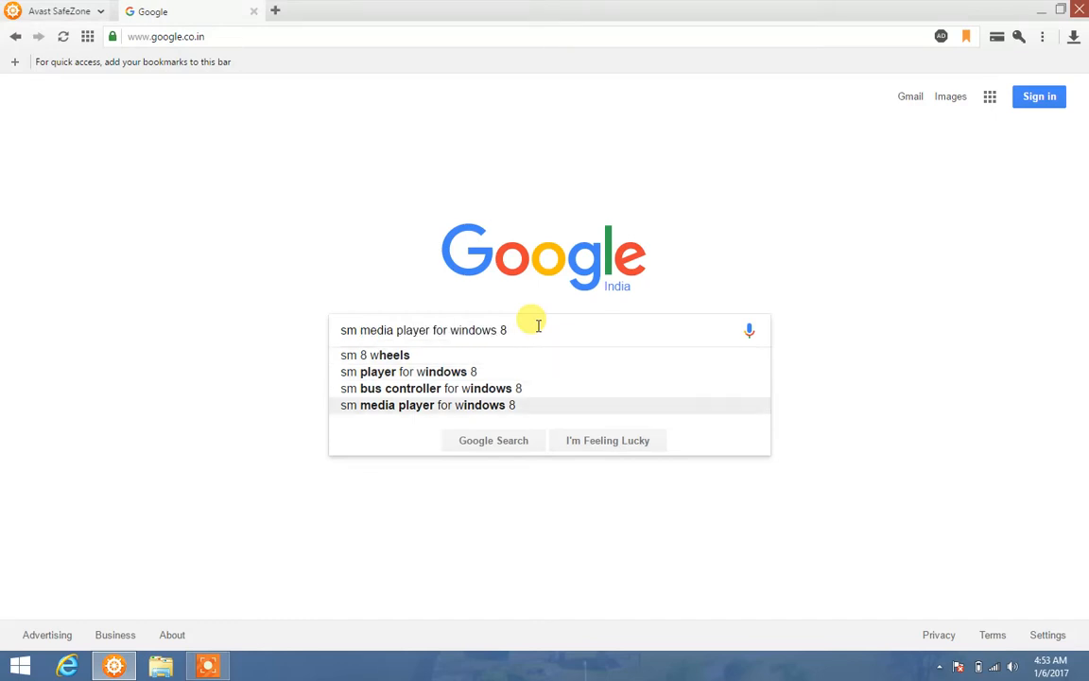
{"action": "key", "text": "BackSpace"}
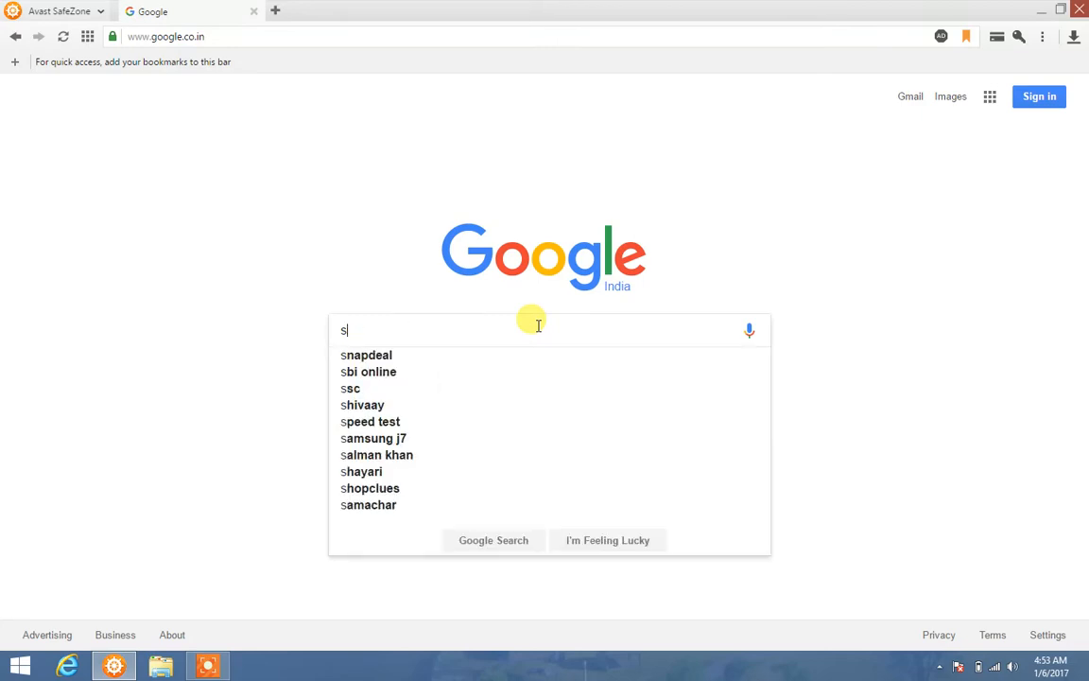
Search Google for 'start menu 8 for windows 8' via the suggestion.
{"action": "type", "text": "tart me"}
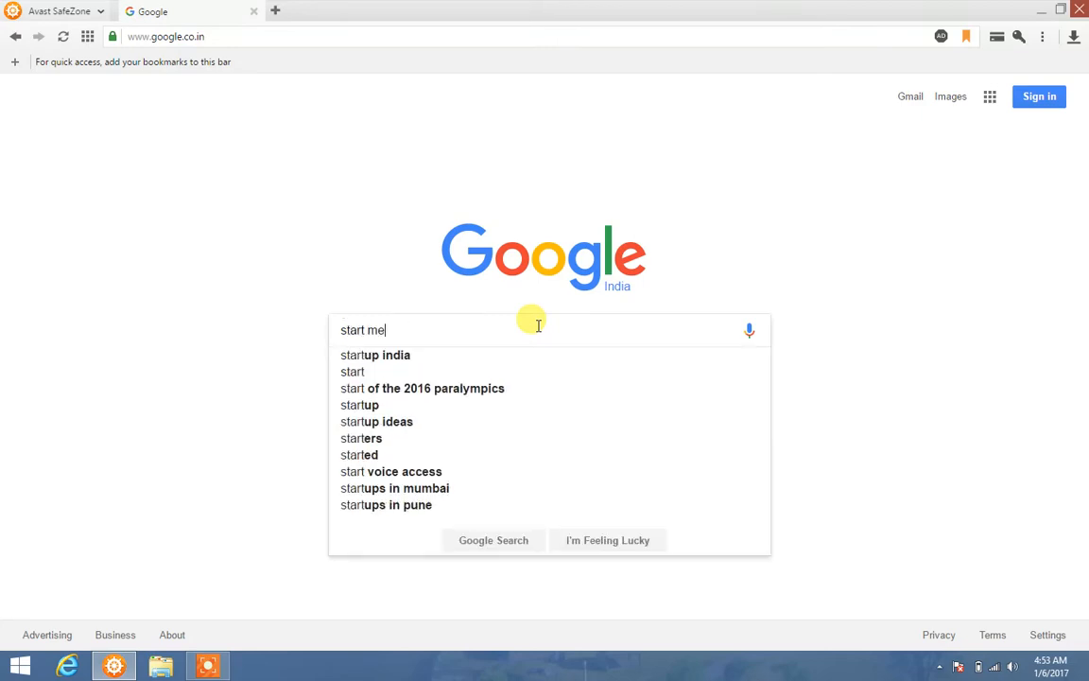
{"action": "type", "text": "nu"}
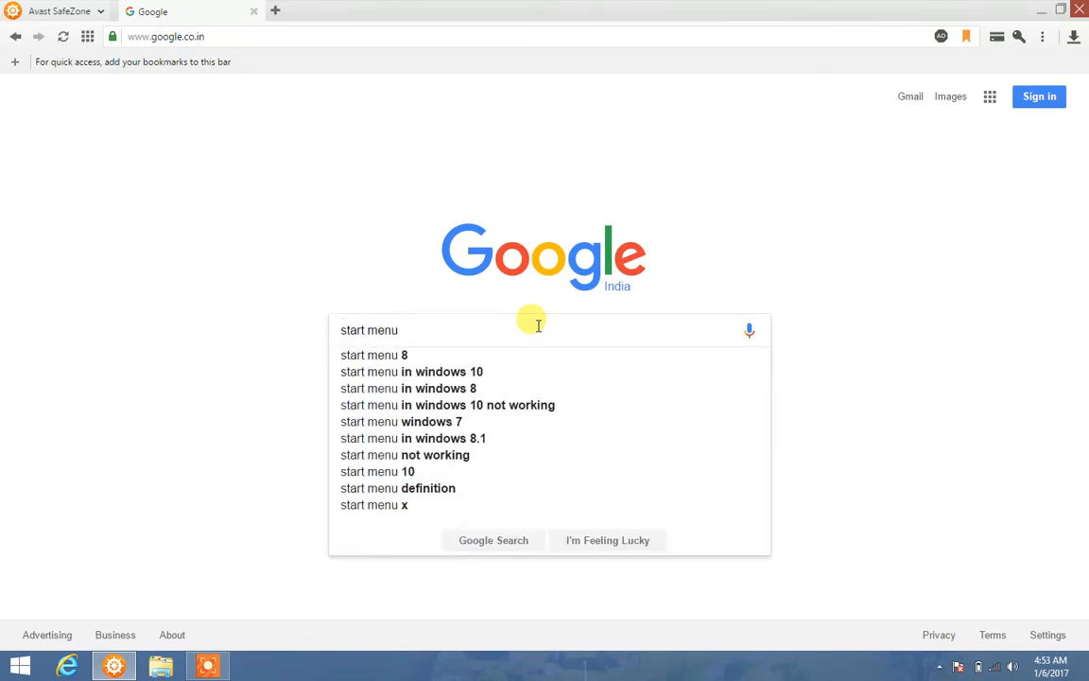
{"action": "type", "text": "8 download"}
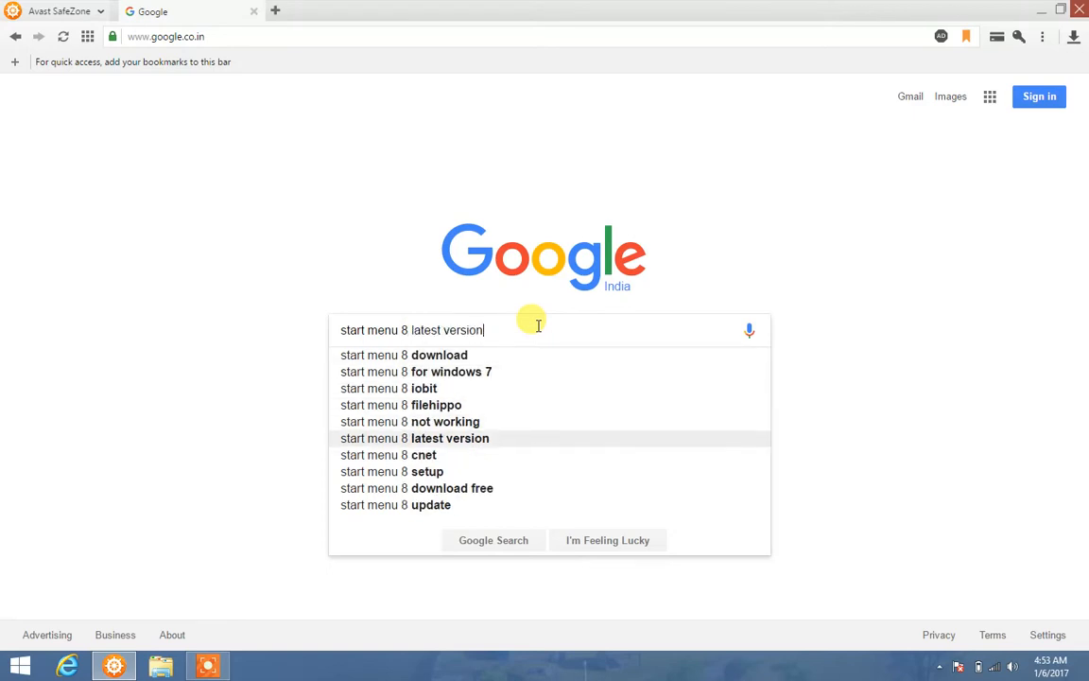
{"action": "left_click", "coordinate": [392, 454]}
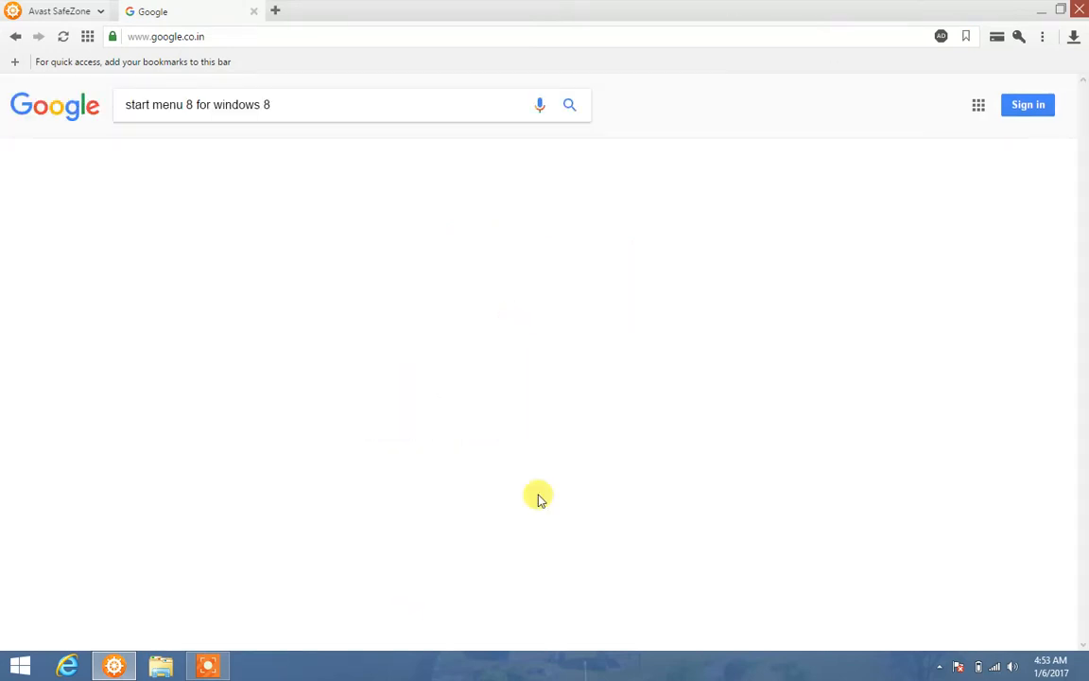
Open the IObit Start Menu 8 for Windows 8 free download result.
{"action": "left_click", "coordinate": [569, 106]}
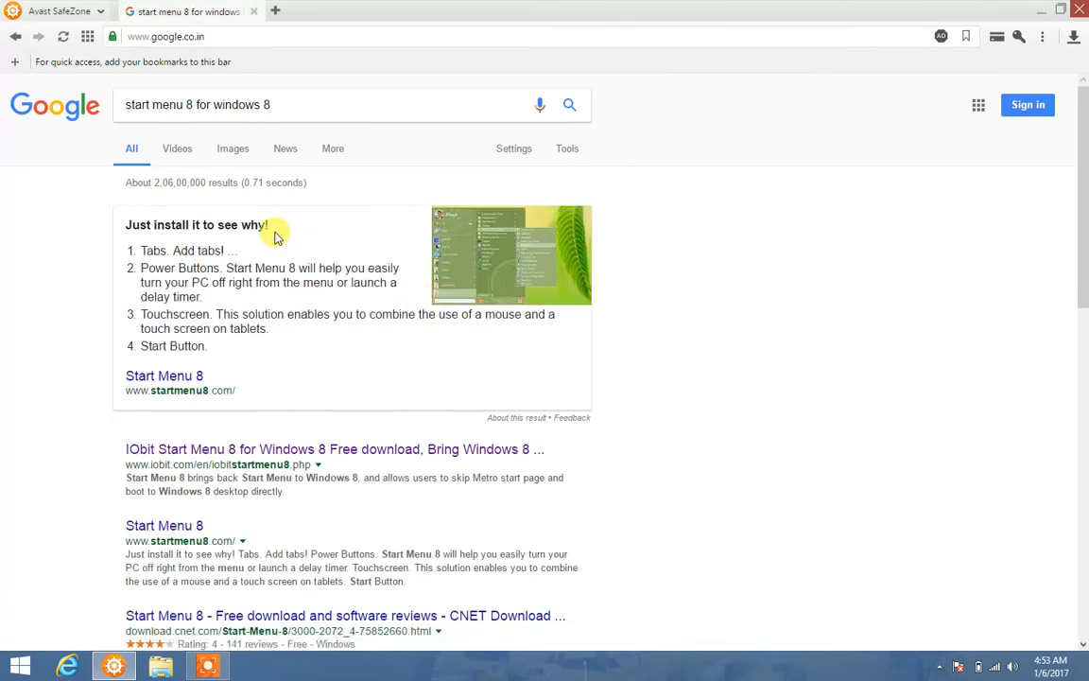
{"action": "mouse_move", "coordinate": [264, 269]}
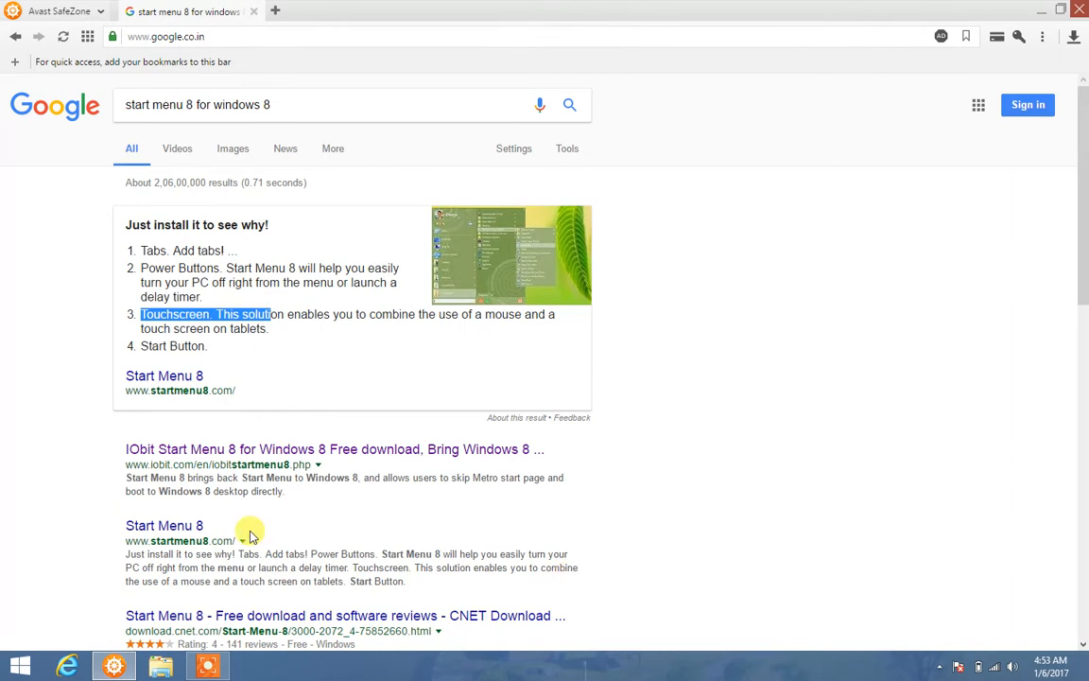
{"action": "left_click", "coordinate": [329, 448]}
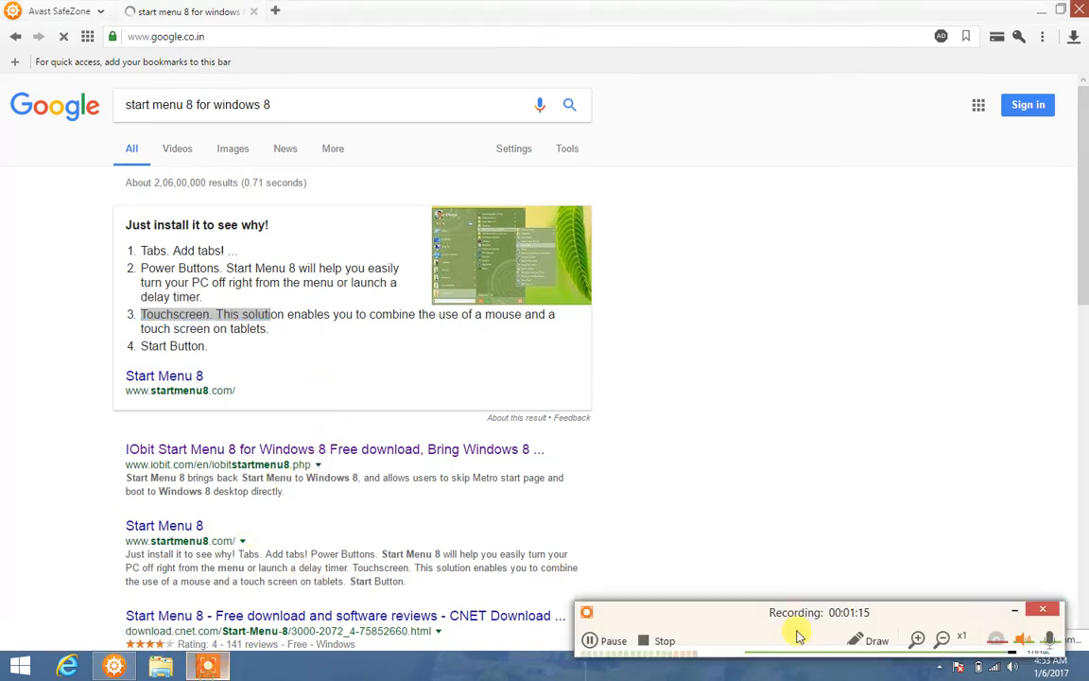
{"action": "left_click", "coordinate": [334, 450]}
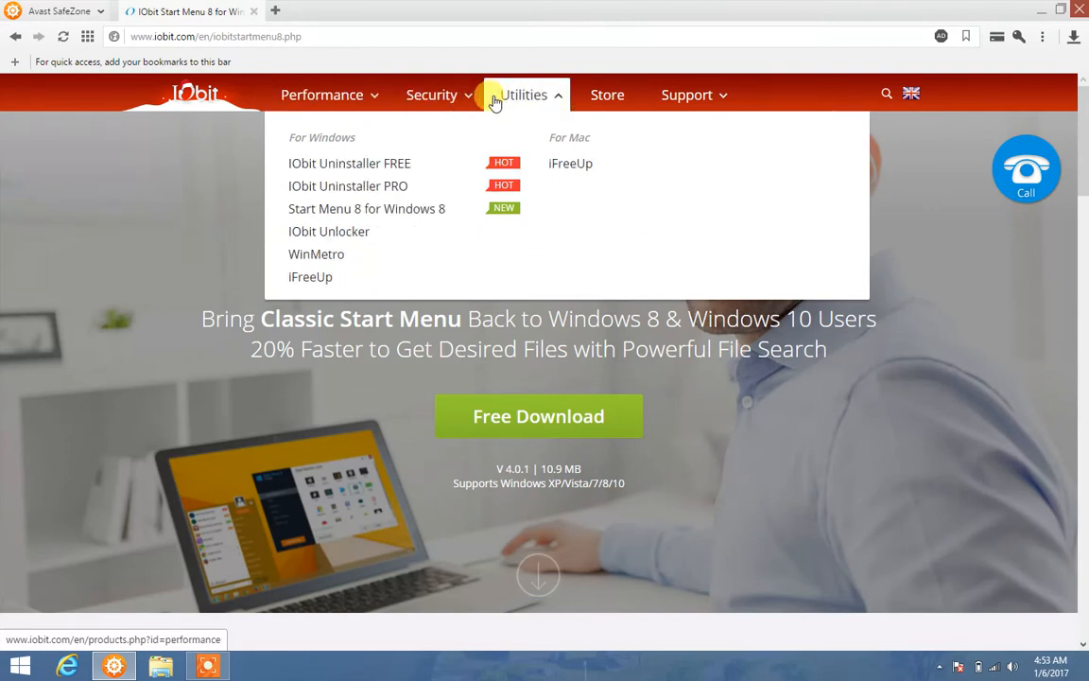
{"action": "mouse_move", "coordinate": [541, 104]}
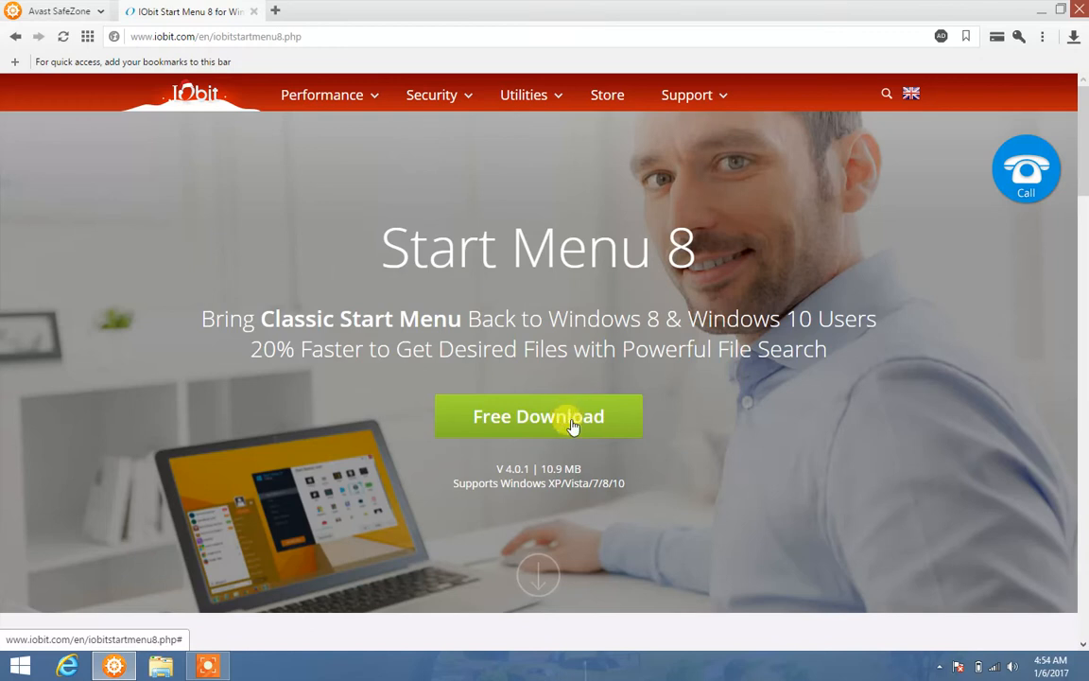
Request the Start Menu 8 free download, check the Downloads panel and dismiss the diagnosis call popup.
{"action": "left_click", "coordinate": [524, 95]}
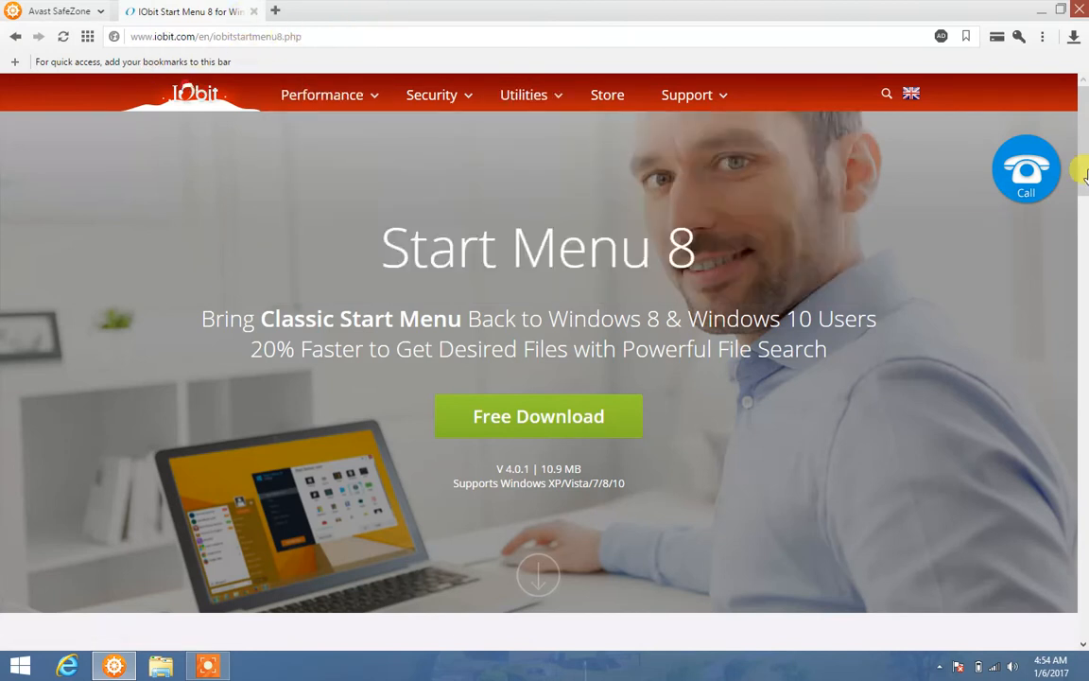
{"action": "left_click", "coordinate": [1074, 36]}
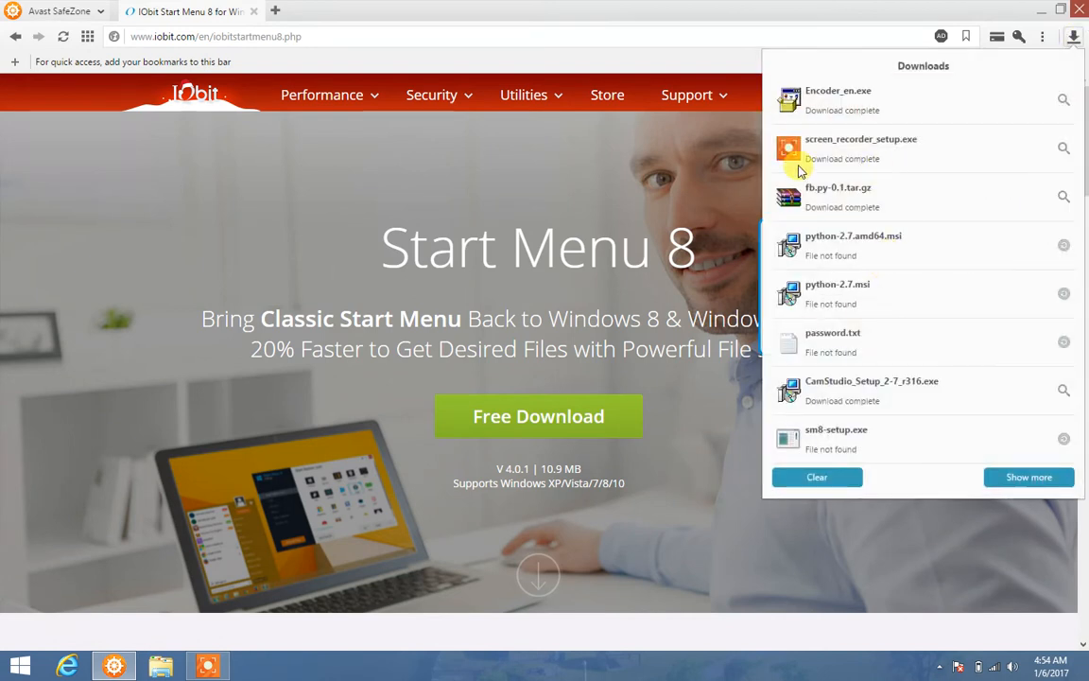
{"action": "mouse_move", "coordinate": [835, 444]}
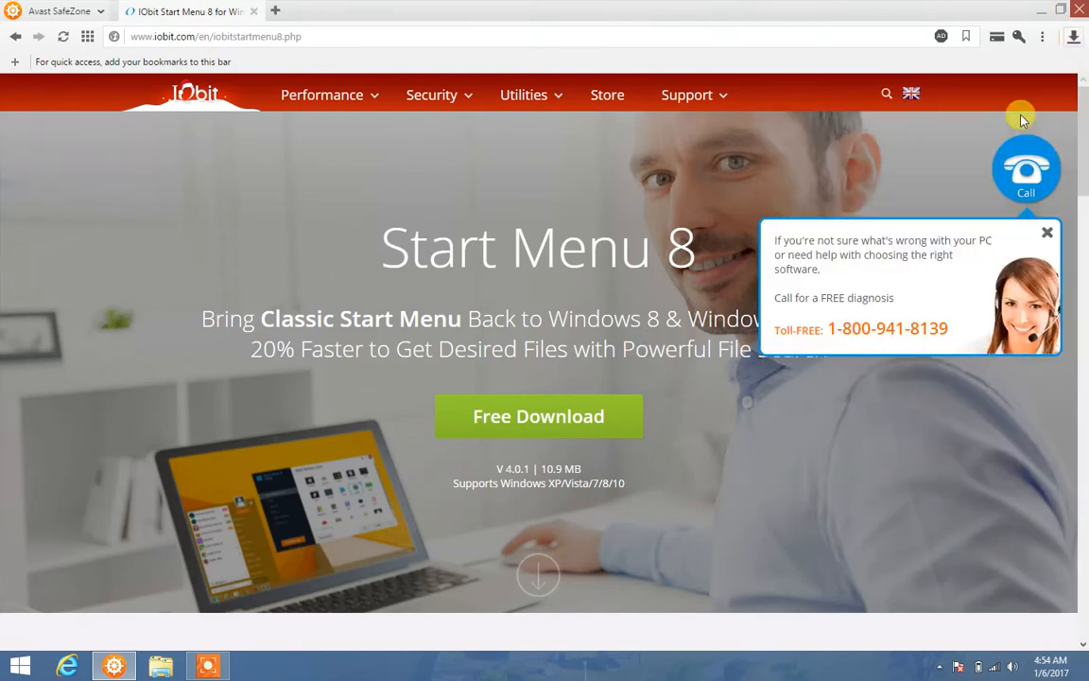
{"action": "left_click", "coordinate": [1047, 231]}
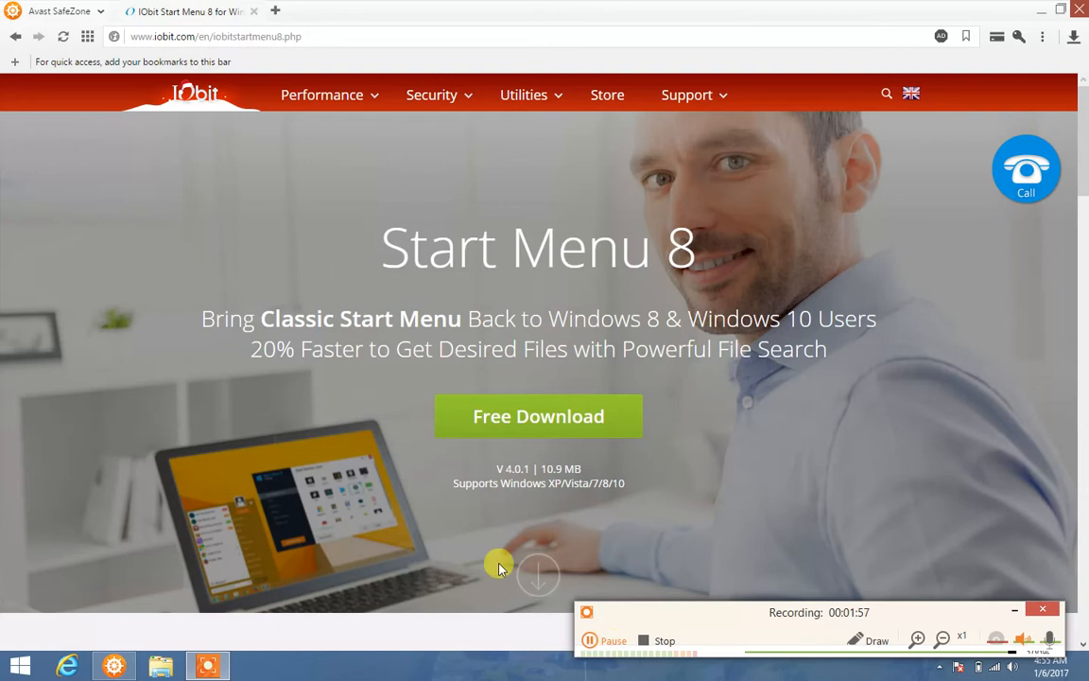
{"action": "left_click", "coordinate": [1025, 168]}
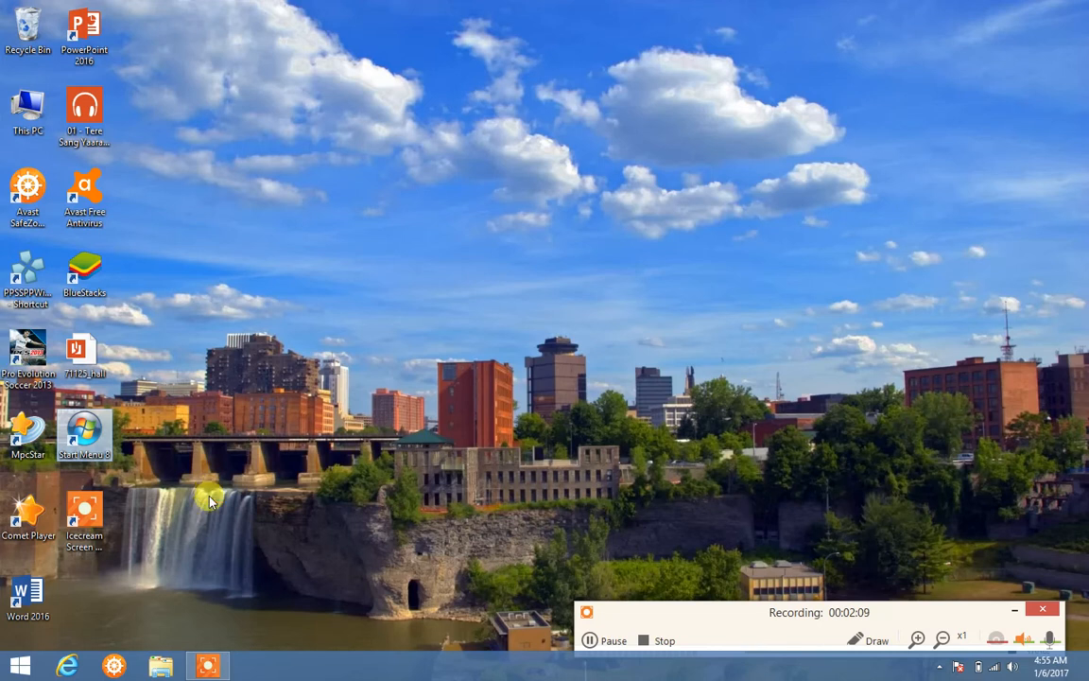
Launch Start Menu 8 settings, try WinStart then Win8 as the start button icon and apply.
{"action": "double_click", "coordinate": [83, 431]}
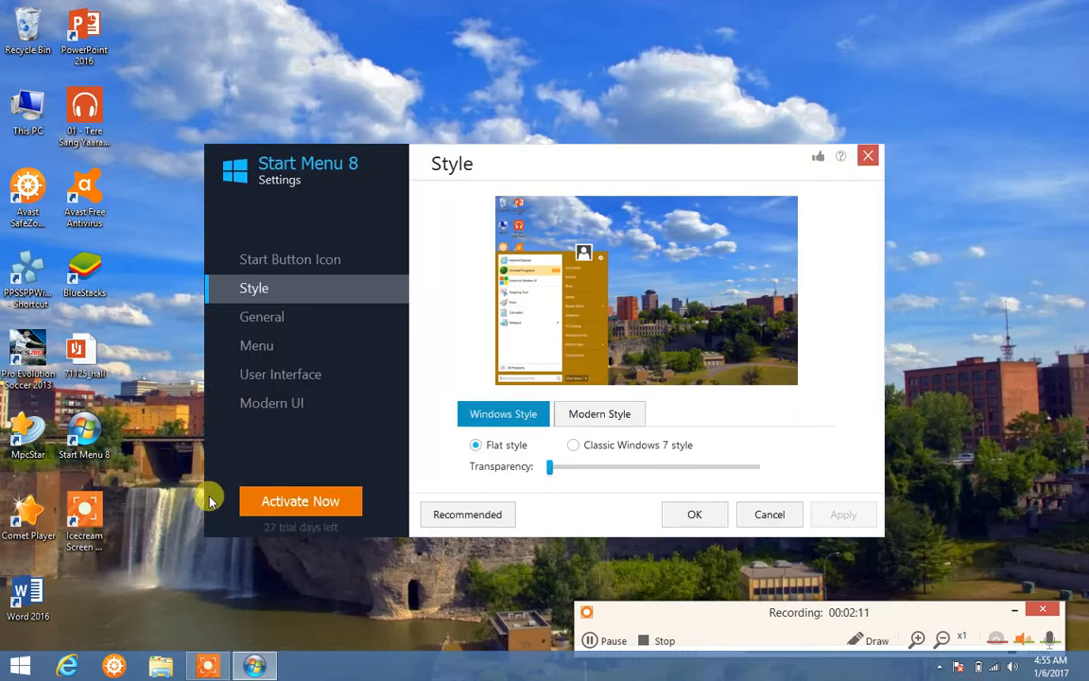
{"action": "mouse_move", "coordinate": [556, 34]}
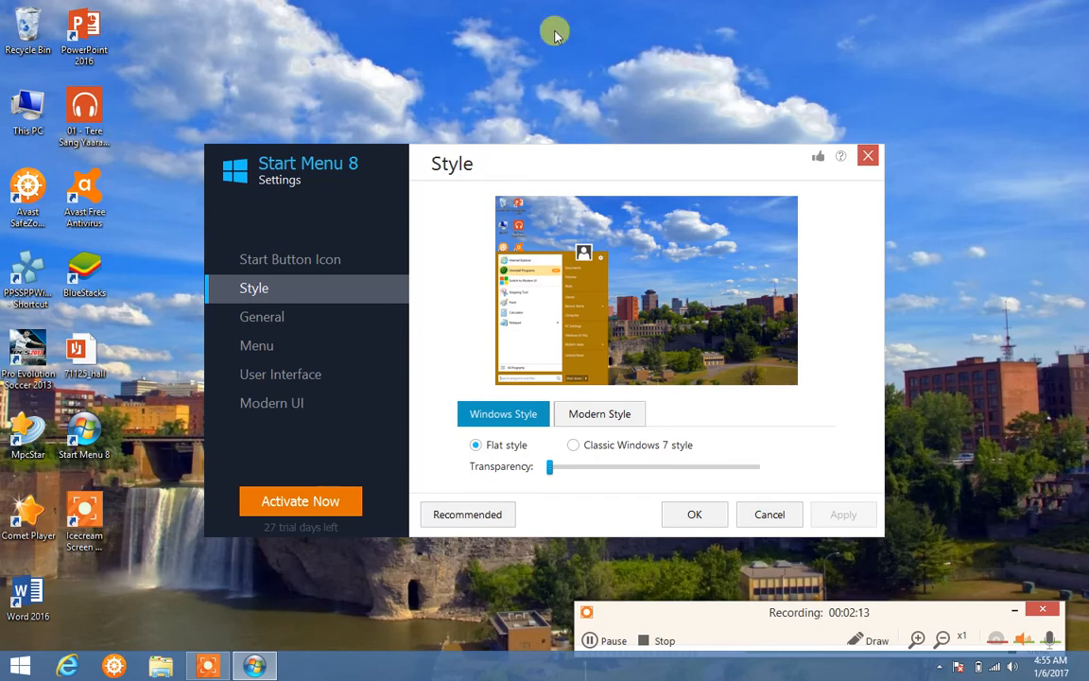
{"action": "left_click", "coordinate": [291, 259]}
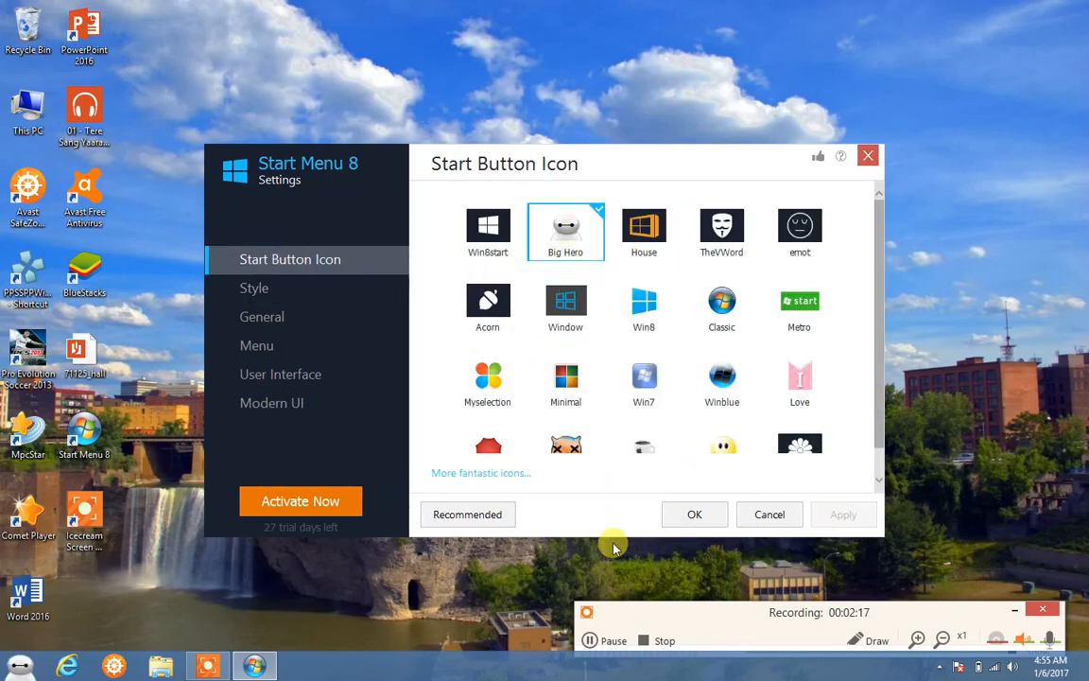
{"action": "left_click", "coordinate": [613, 639]}
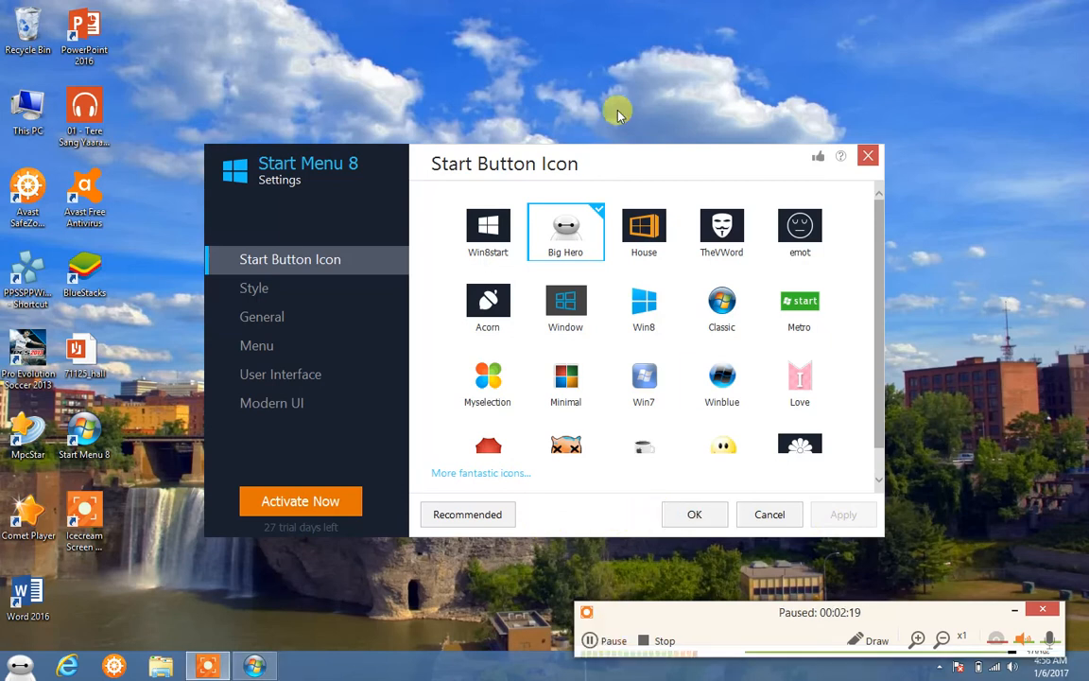
{"action": "left_click", "coordinate": [488, 226]}
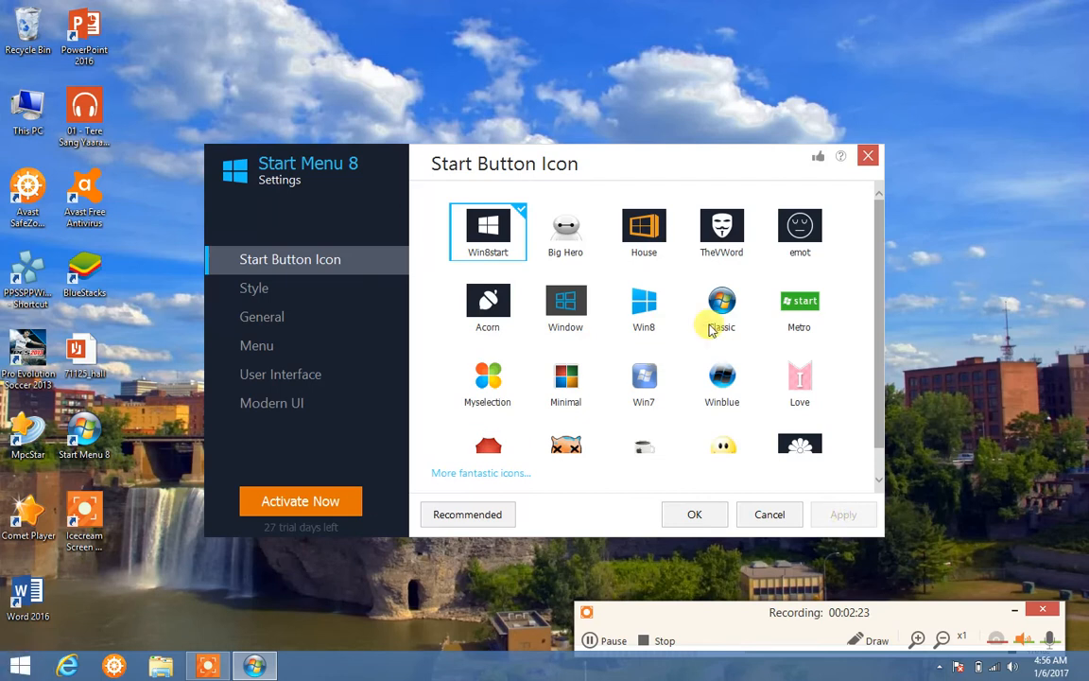
{"action": "left_click", "coordinate": [643, 231]}
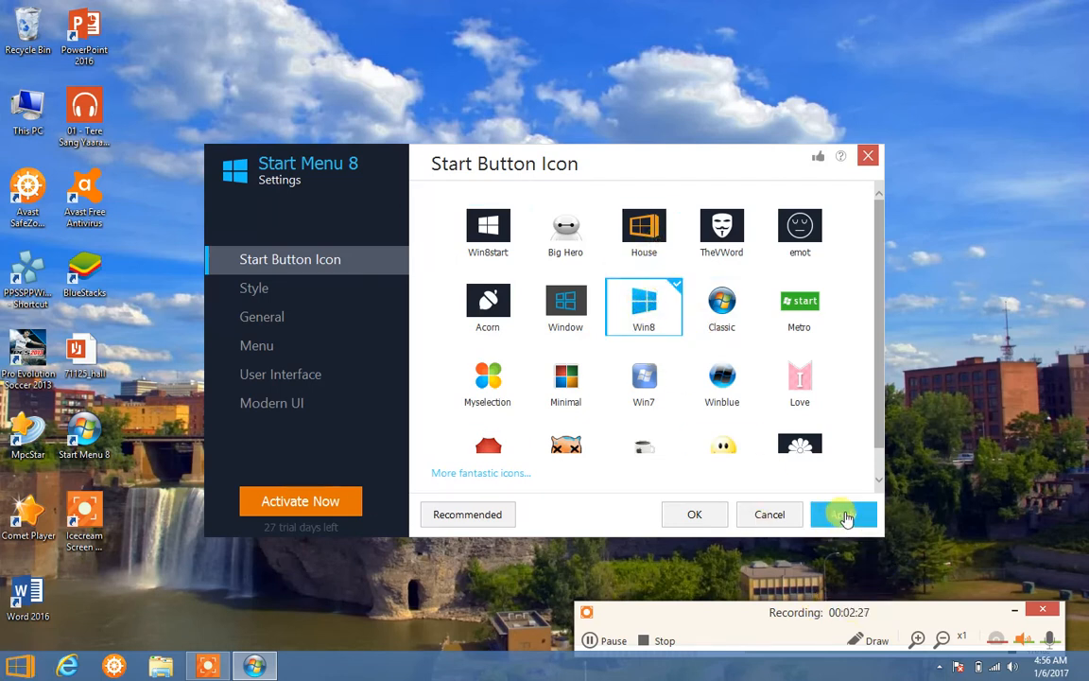
{"action": "left_click", "coordinate": [843, 514]}
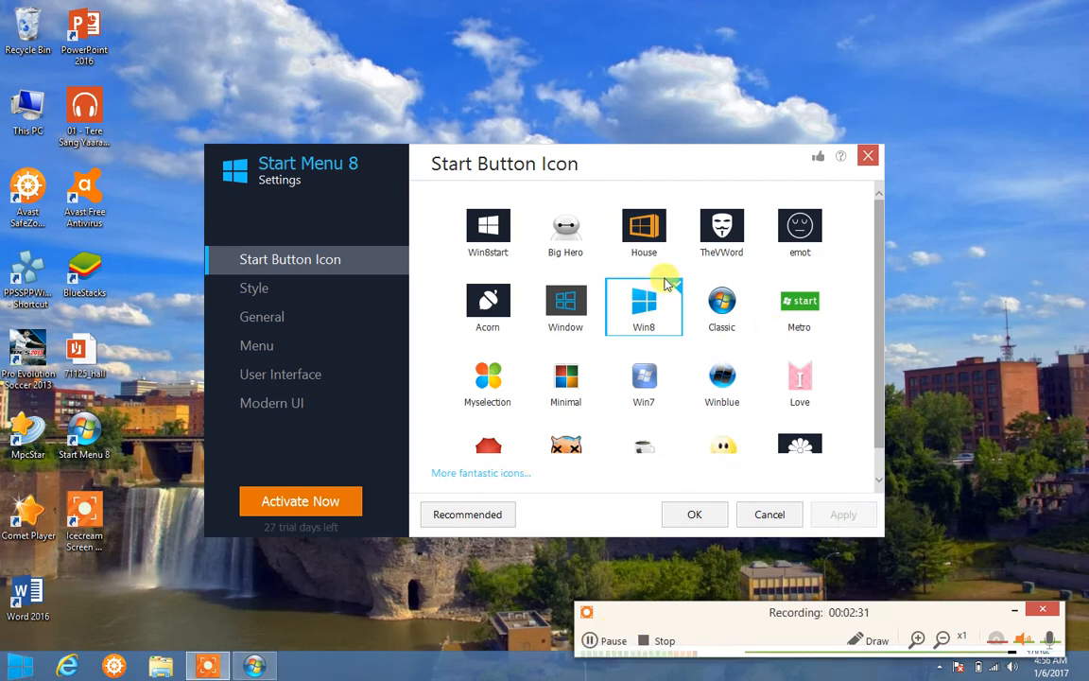
Try the Minimal icon, then mark Myselection as the start button icon.
{"action": "left_click", "coordinate": [565, 380]}
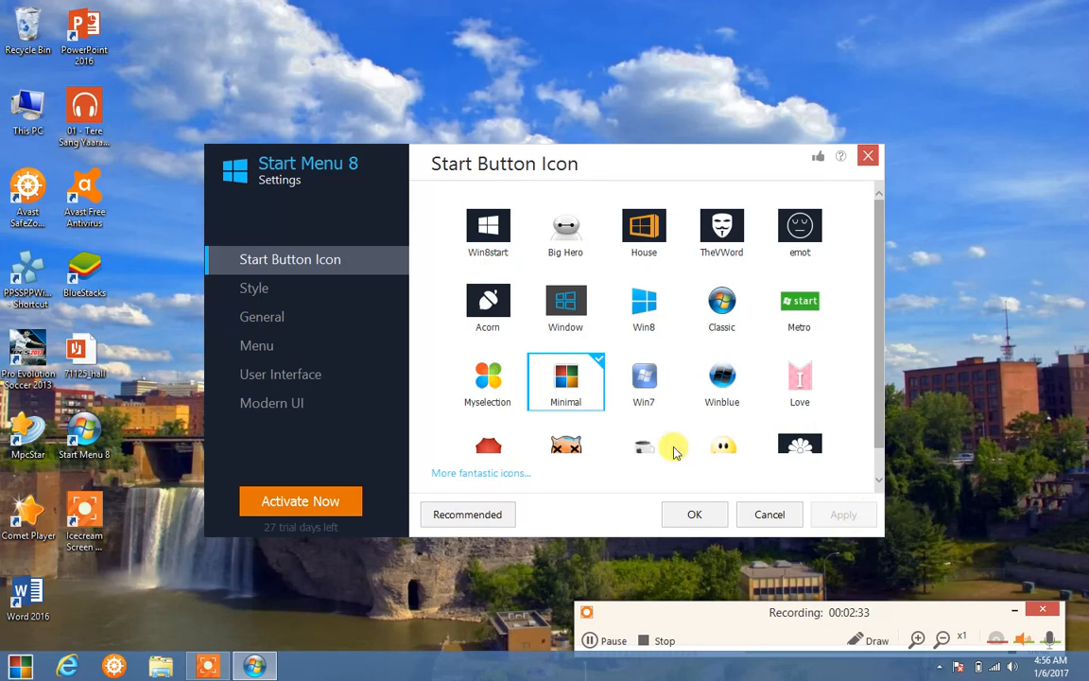
{"action": "left_click", "coordinate": [488, 382]}
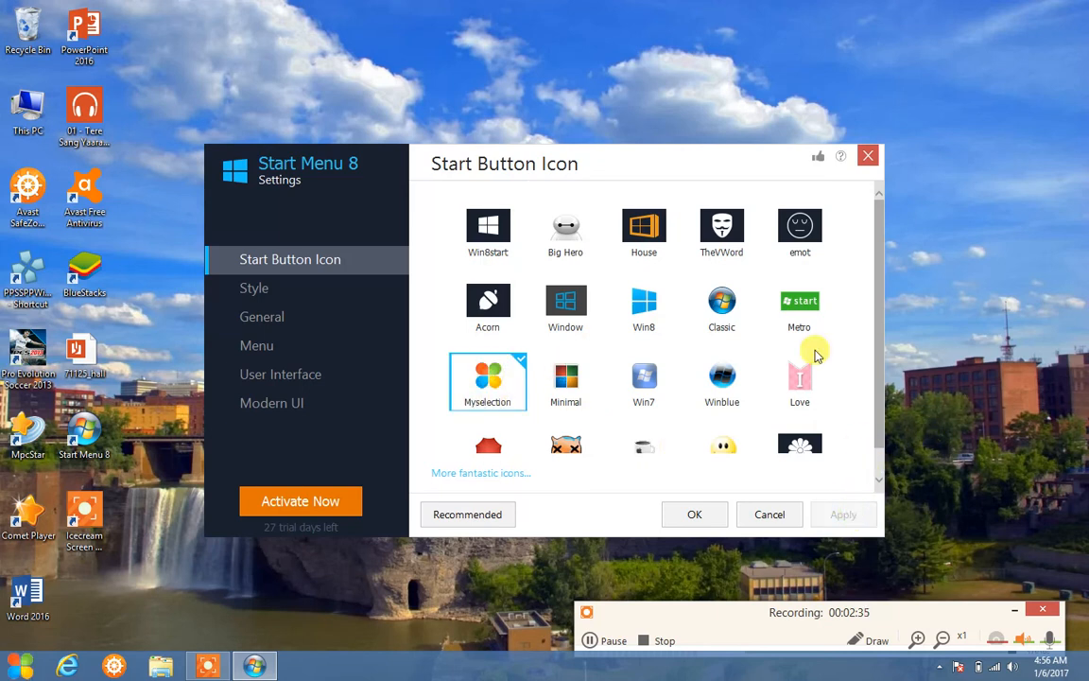
{"action": "left_click", "coordinate": [565, 419]}
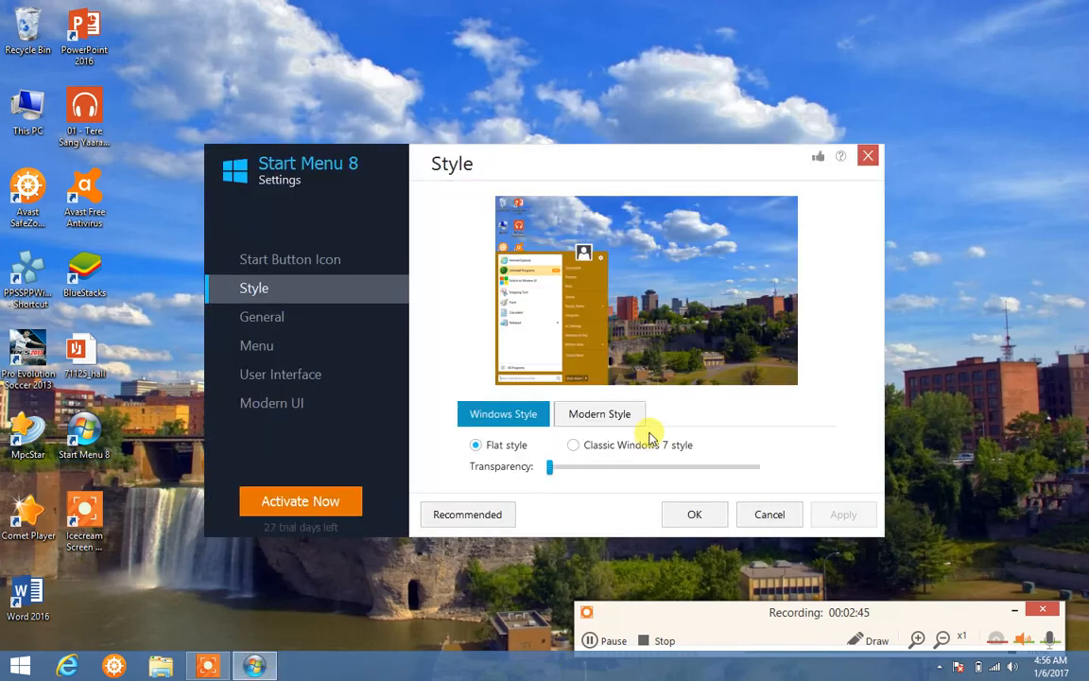
Review the Modern Style options and confirm the flat Windows style with lowest transparency via OK.
{"action": "left_click", "coordinate": [503, 413]}
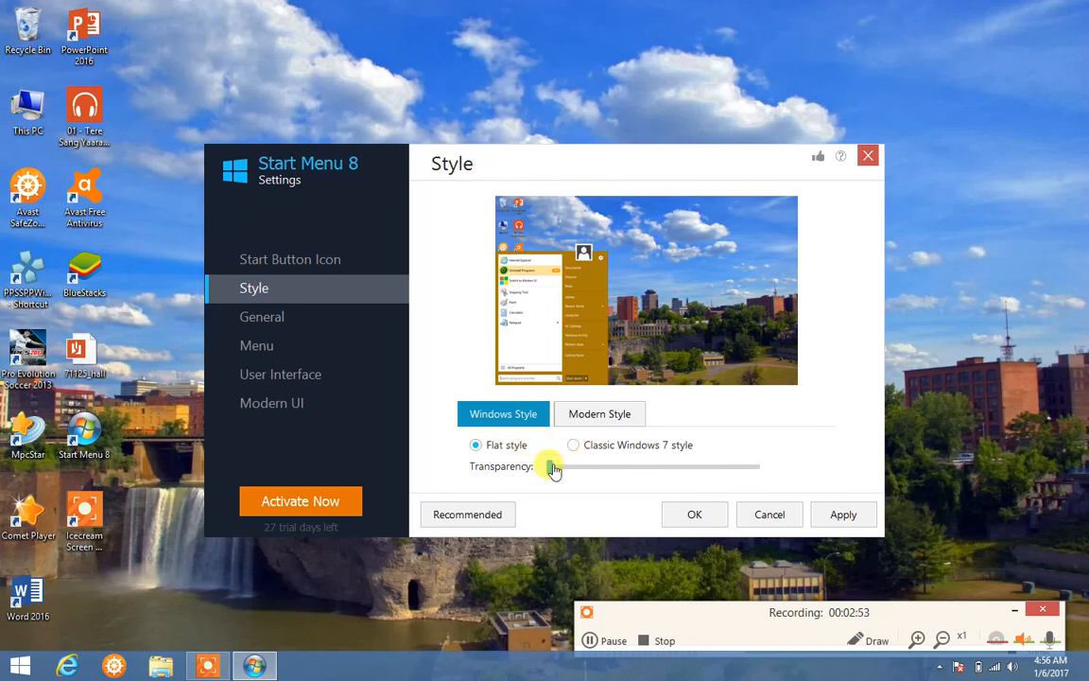
{"action": "left_click", "coordinate": [694, 514]}
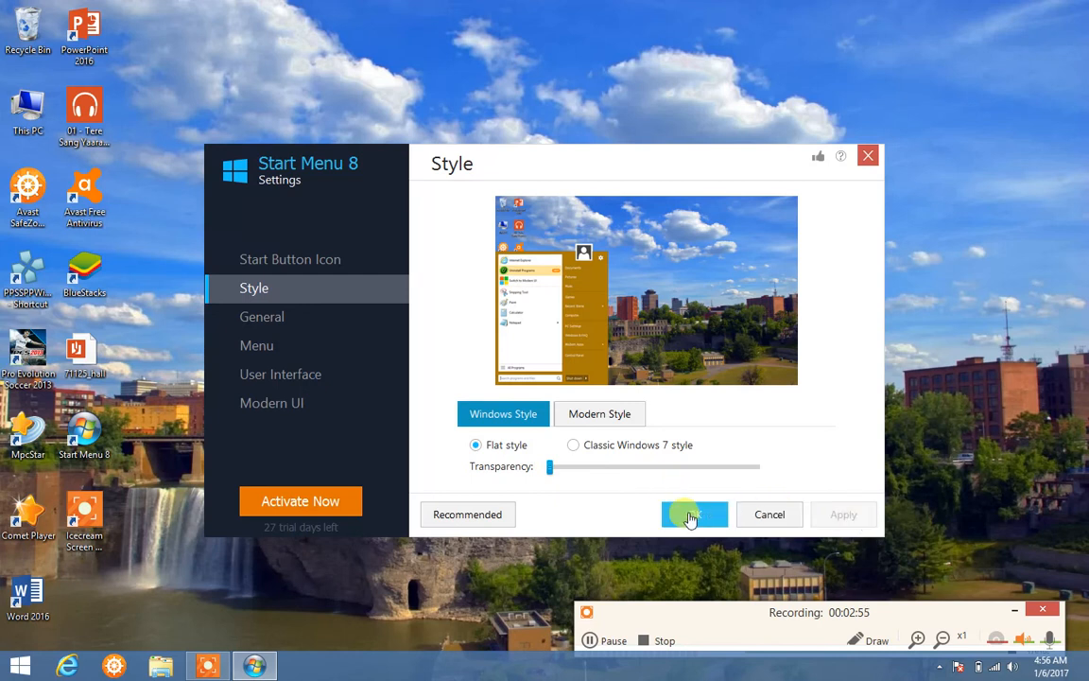